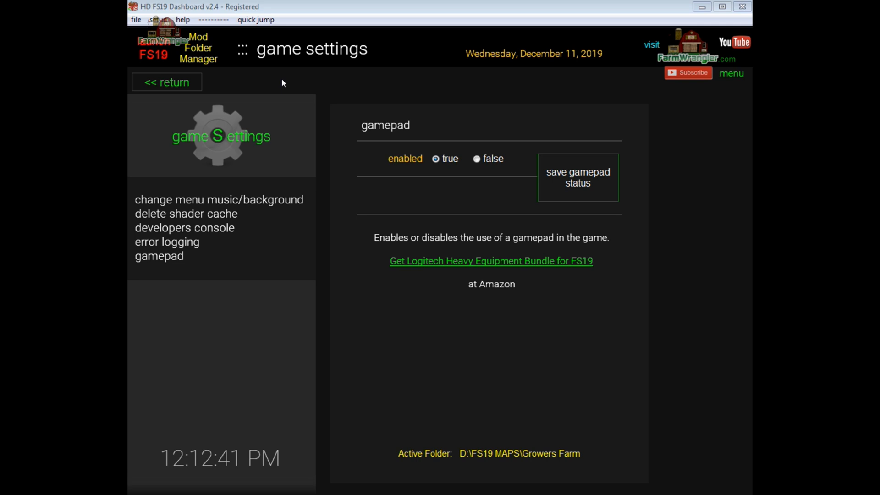
{"action": "mouse_move", "coordinate": [733, 79]}
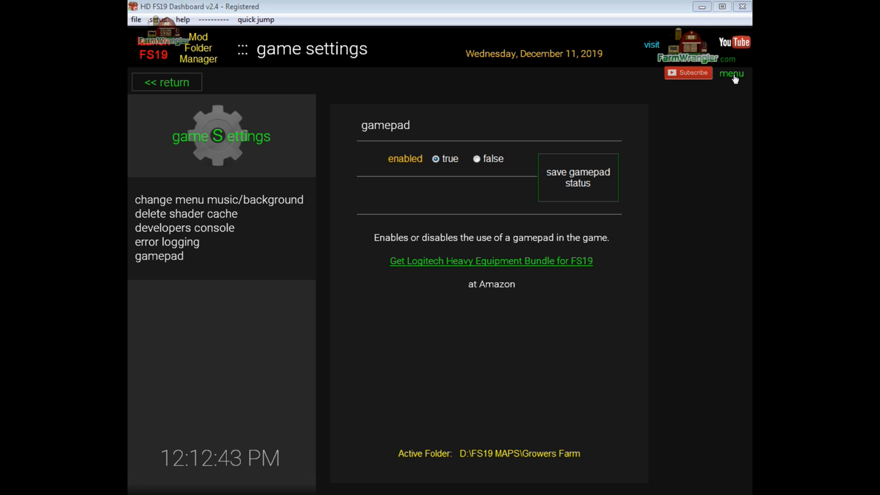
Return from the gamepad settings to the dashboard's splash home screen via the menu
{"action": "left_click", "coordinate": [731, 73]}
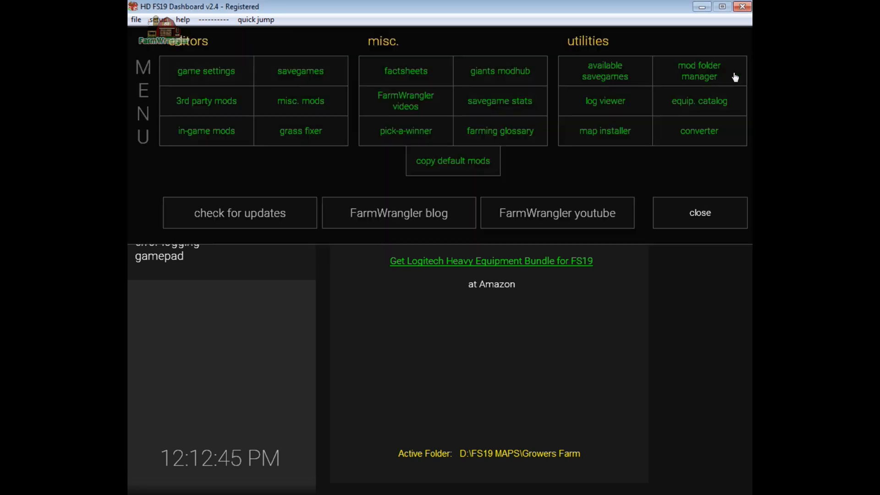
{"action": "mouse_move", "coordinate": [218, 73]}
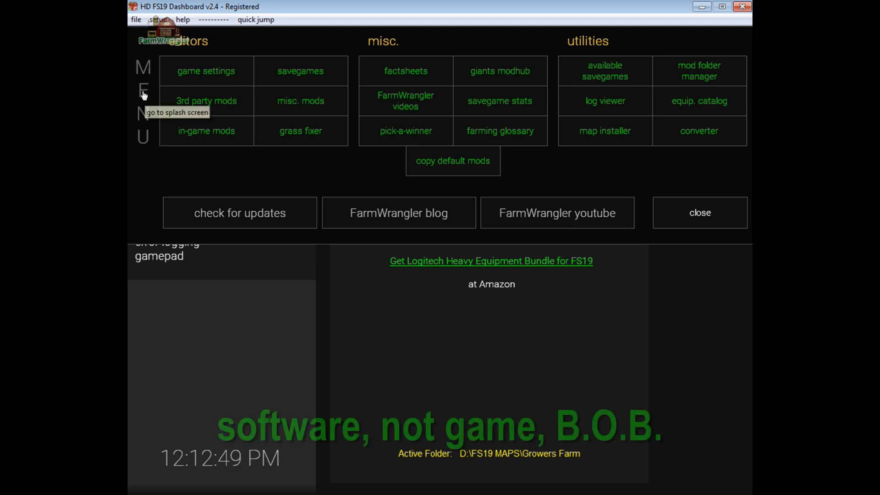
{"action": "left_click", "coordinate": [143, 91]}
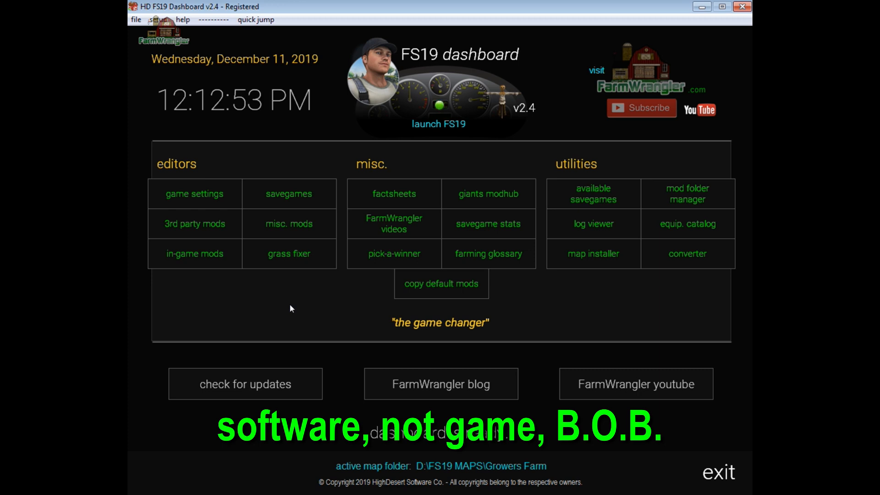
{"action": "mouse_move", "coordinate": [209, 197]}
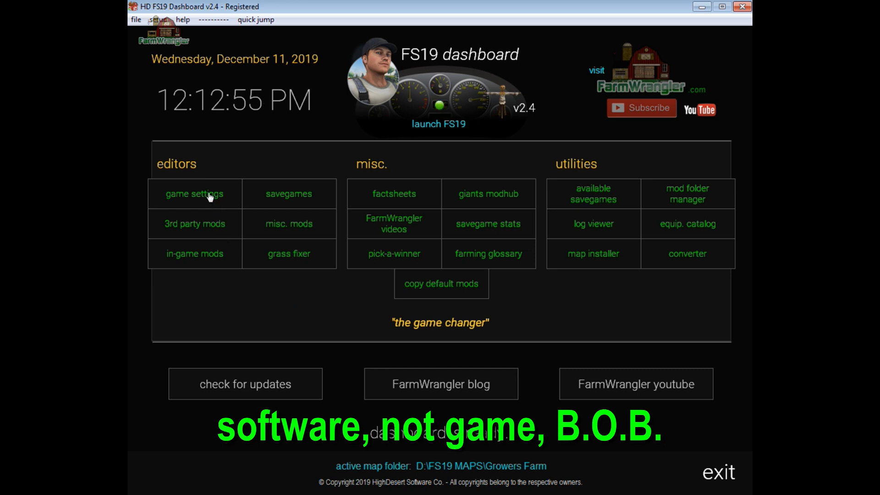
Enter game settings, view the menu music/background options, and close them unchanged
{"action": "left_click", "coordinate": [194, 194]}
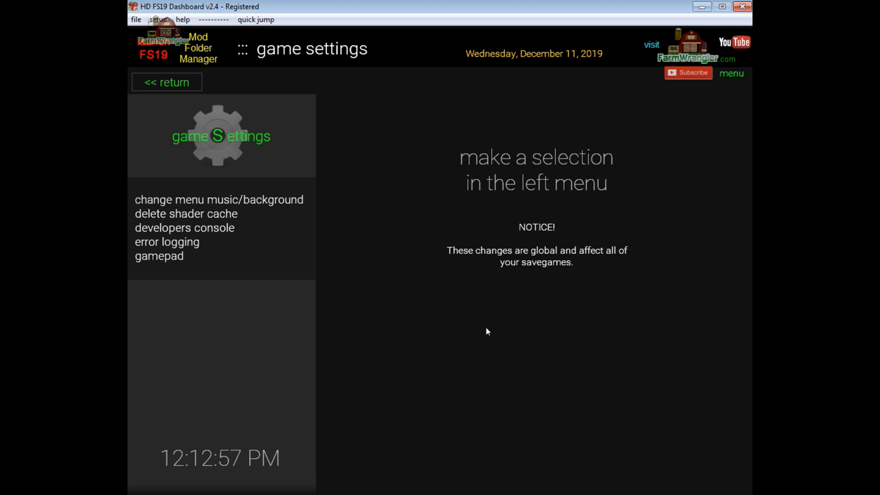
{"action": "mouse_move", "coordinate": [253, 205]}
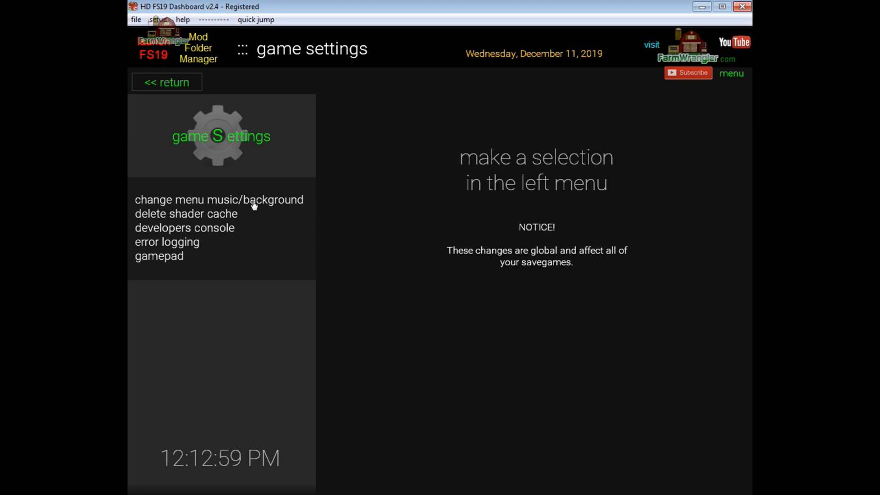
{"action": "mouse_move", "coordinate": [210, 199]}
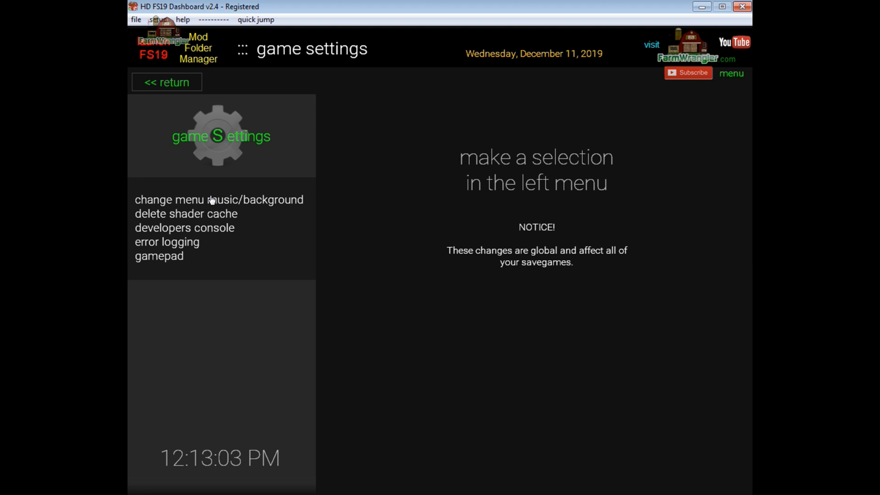
{"action": "left_click", "coordinate": [219, 200]}
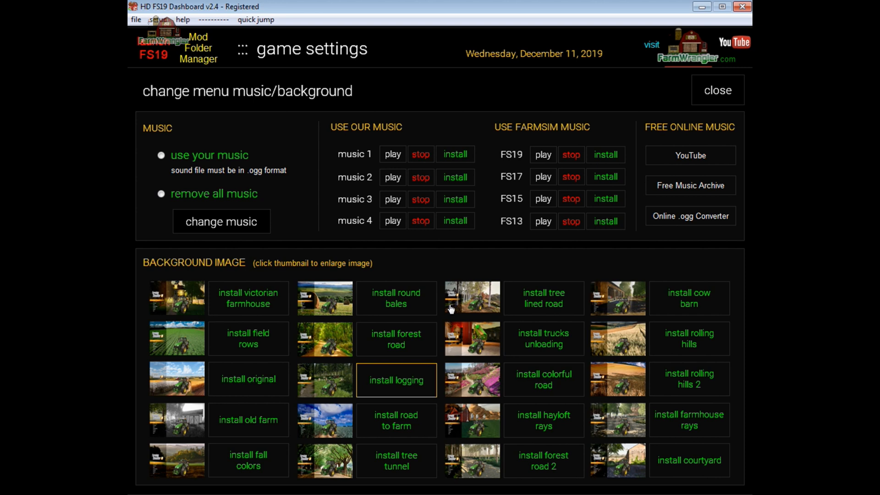
{"action": "mouse_move", "coordinate": [489, 268]}
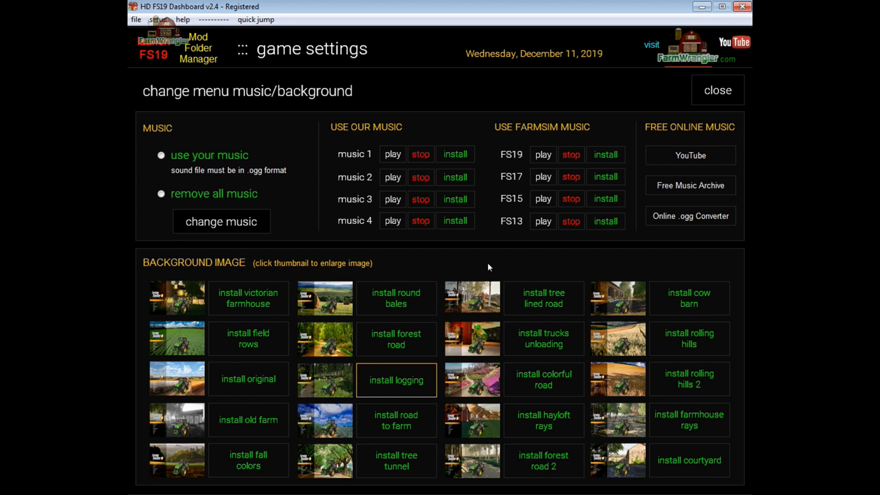
{"action": "mouse_move", "coordinate": [703, 92]}
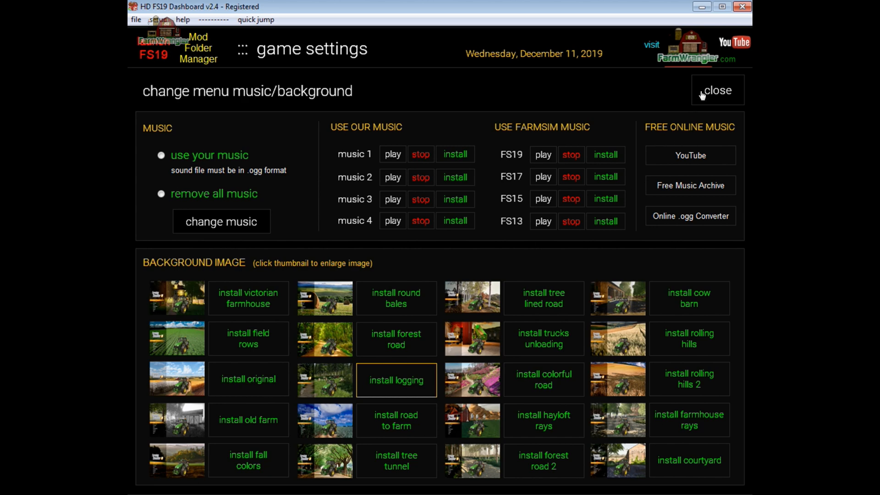
{"action": "left_click", "coordinate": [718, 89]}
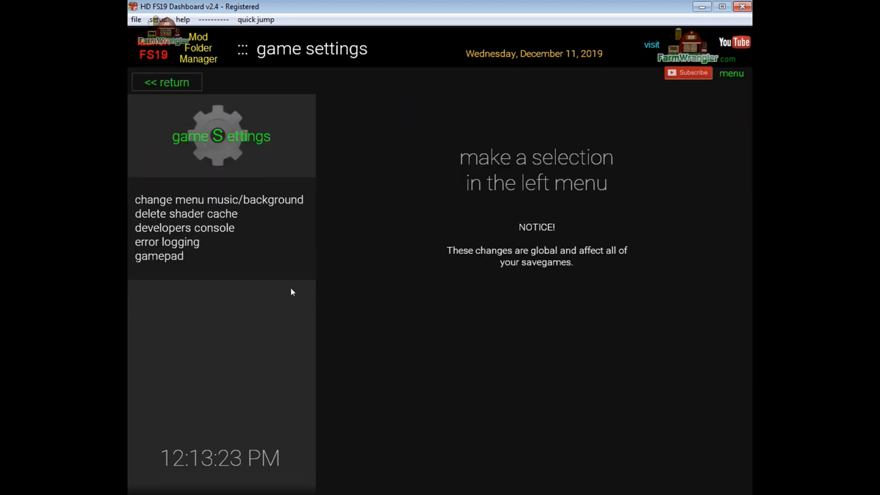
{"action": "mouse_move", "coordinate": [212, 218]}
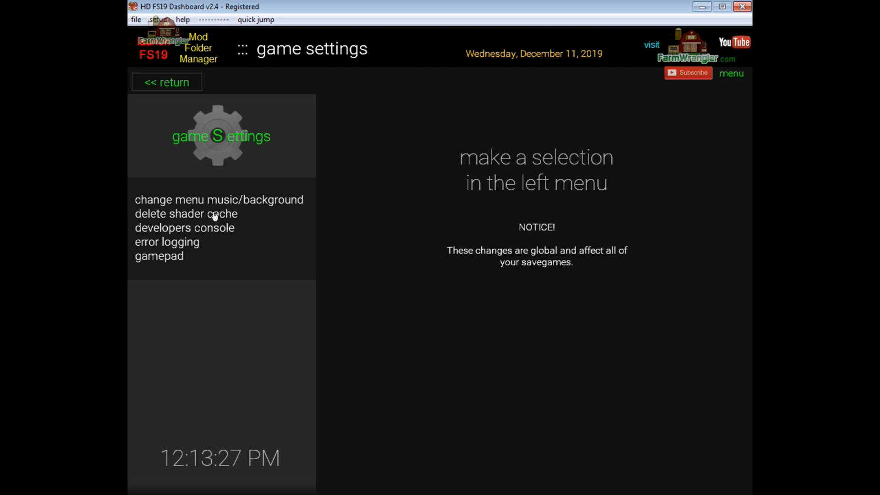
{"action": "left_click", "coordinate": [185, 213]}
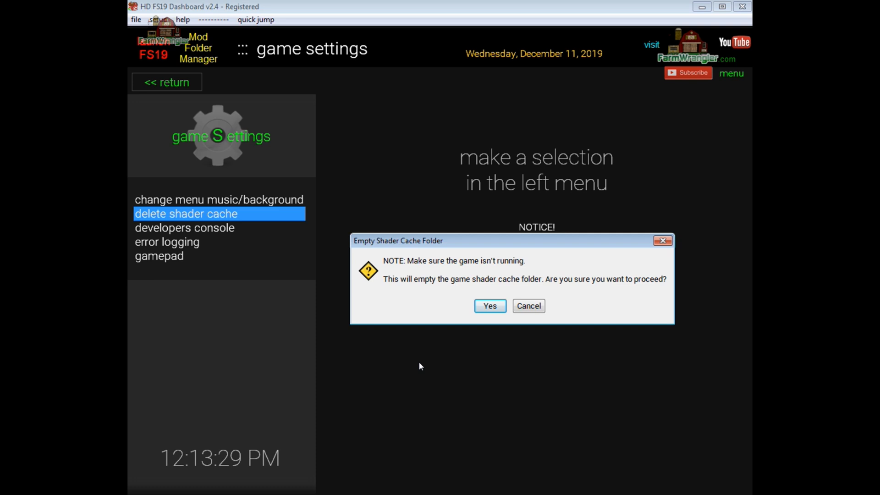
{"action": "mouse_move", "coordinate": [429, 376]}
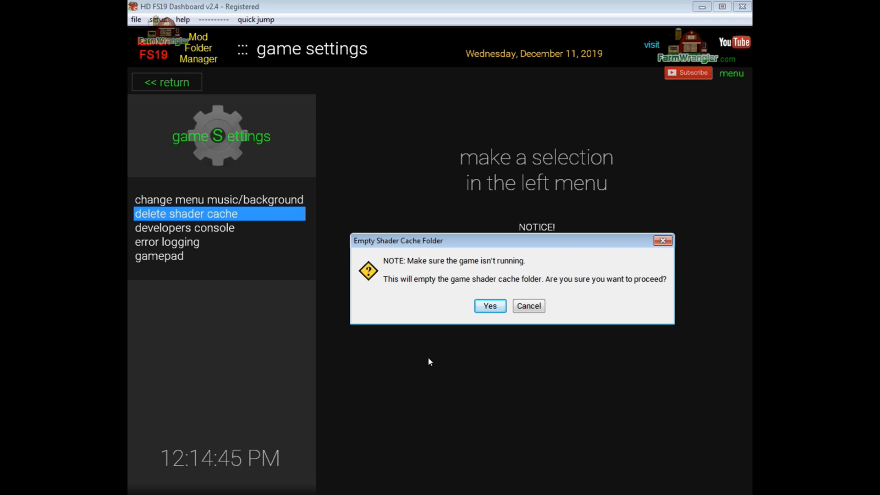
{"action": "mouse_move", "coordinate": [529, 309]}
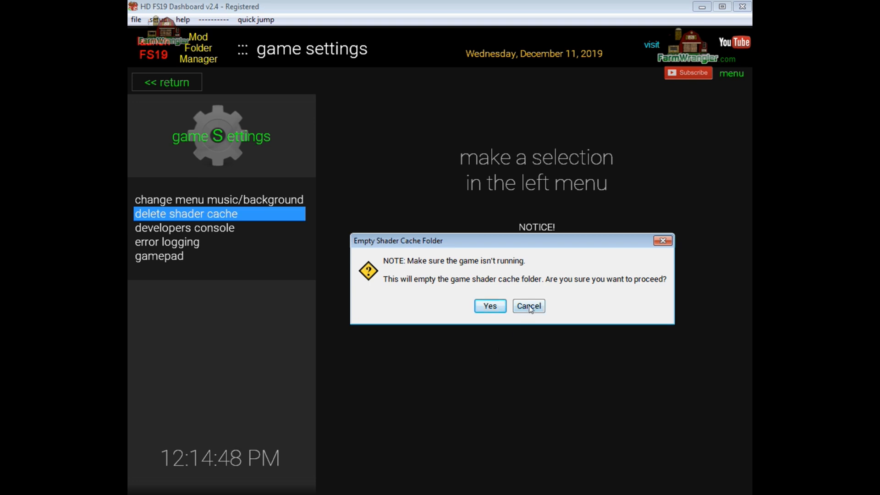
{"action": "left_click", "coordinate": [528, 306]}
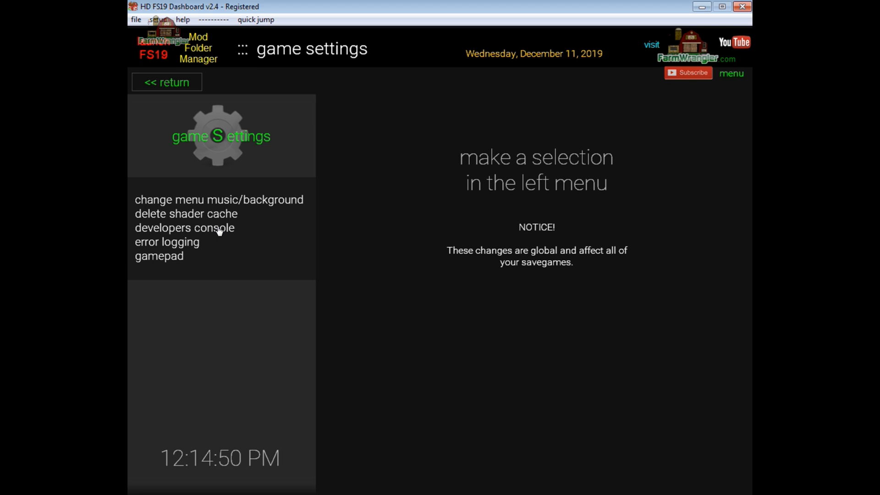
View the developers console and error logging settings, both showing enabled as true
{"action": "left_click", "coordinate": [184, 227]}
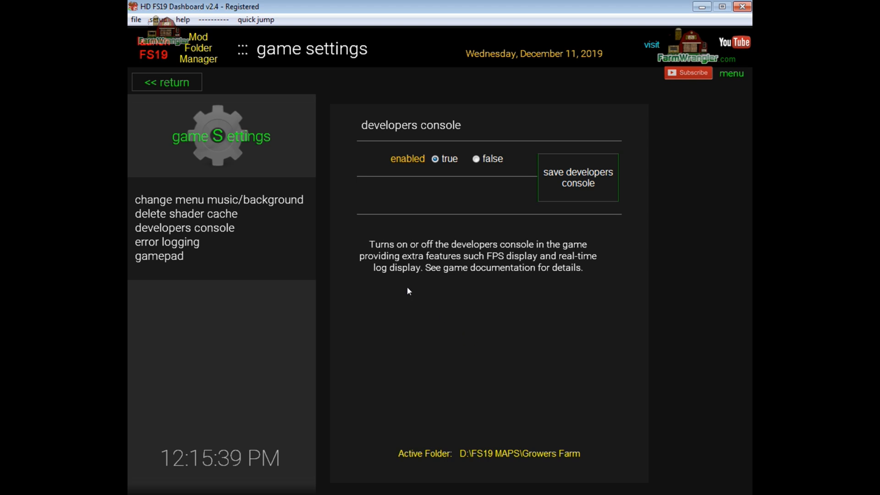
{"action": "left_click", "coordinate": [167, 242]}
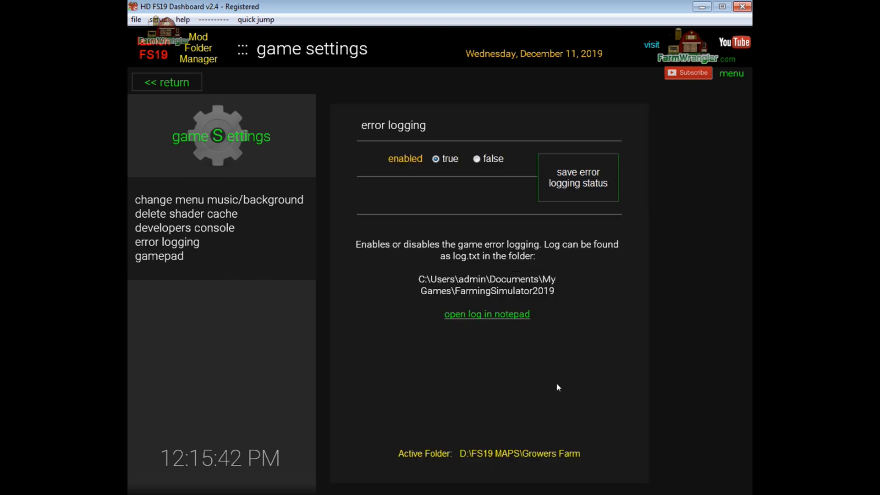
{"action": "mouse_move", "coordinate": [662, 335]}
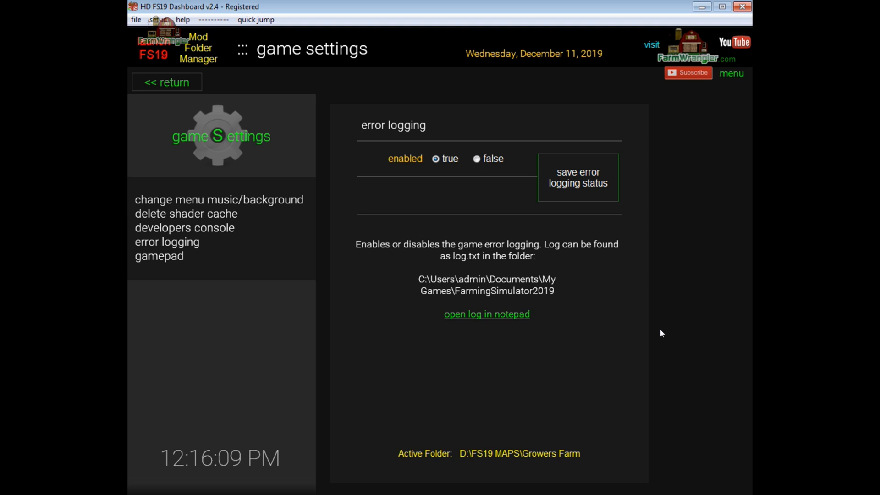
{"action": "mouse_move", "coordinate": [463, 195]}
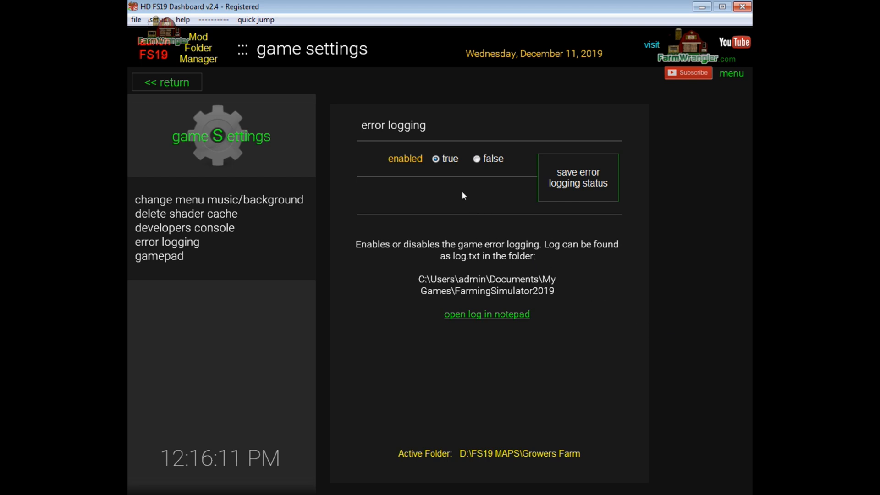
{"action": "mouse_move", "coordinate": [446, 174]}
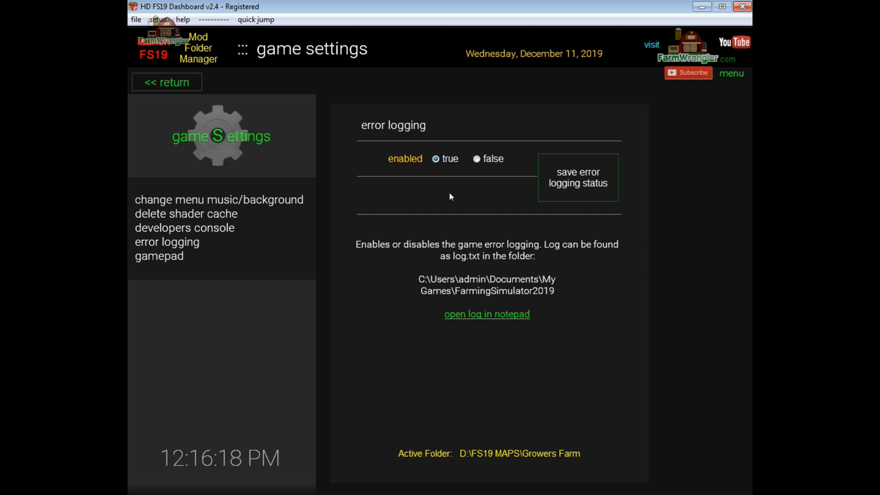
{"action": "mouse_move", "coordinate": [308, 235]}
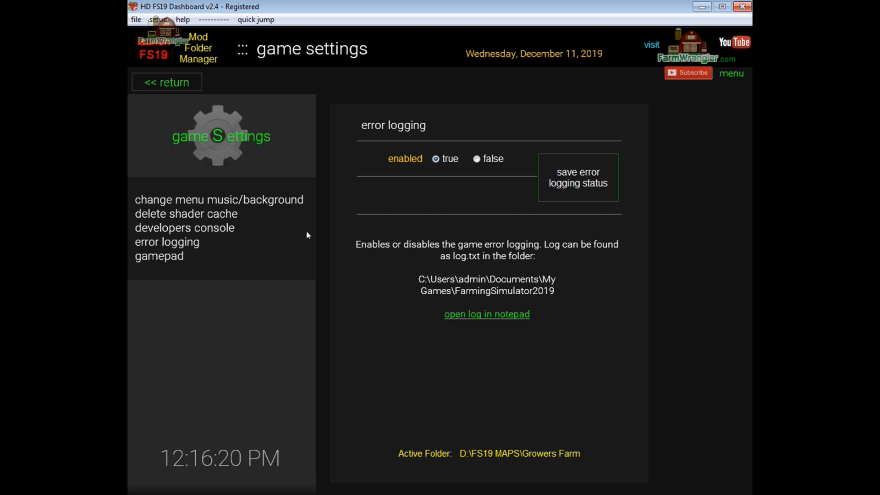
{"action": "mouse_move", "coordinate": [394, 201]}
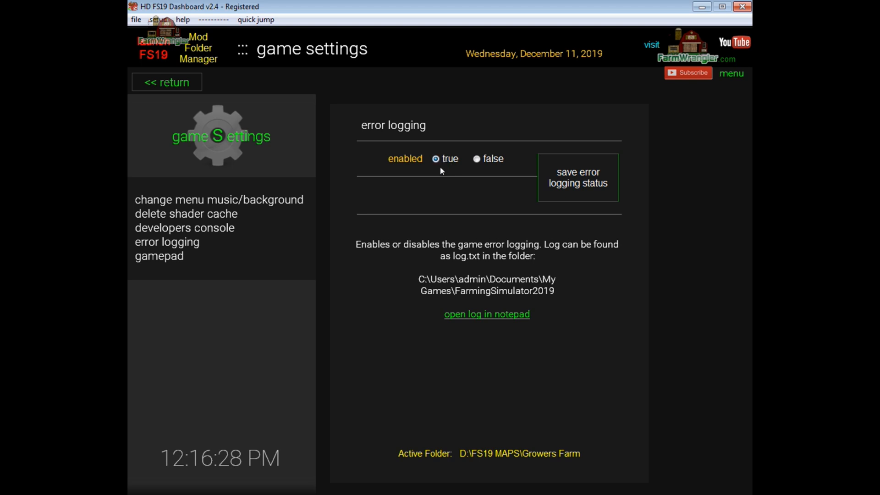
{"action": "mouse_move", "coordinate": [469, 181]}
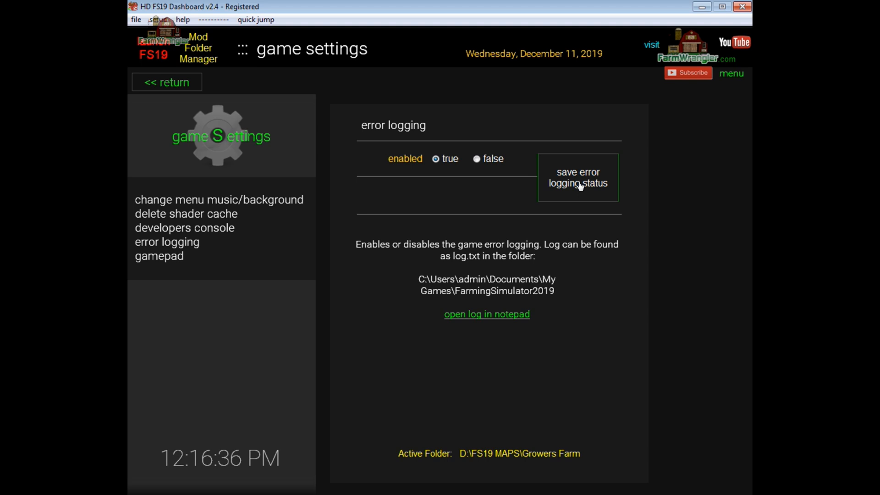
{"action": "mouse_move", "coordinate": [457, 190]}
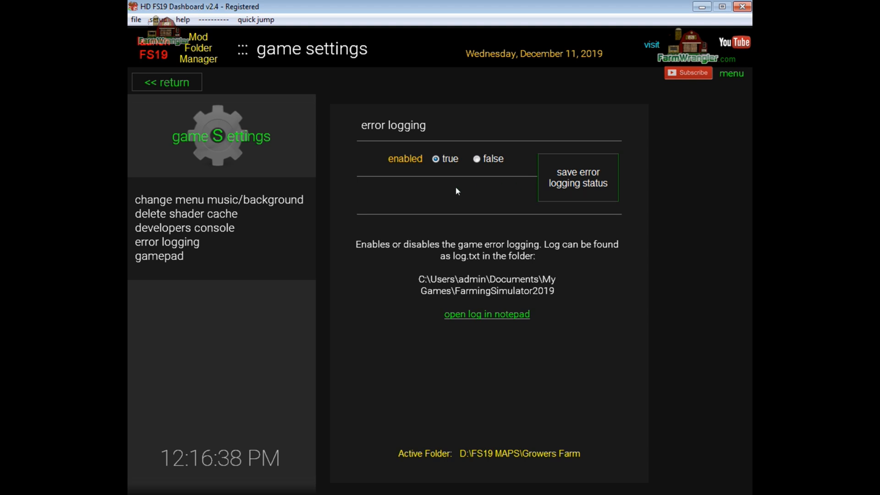
{"action": "mouse_move", "coordinate": [415, 344]}
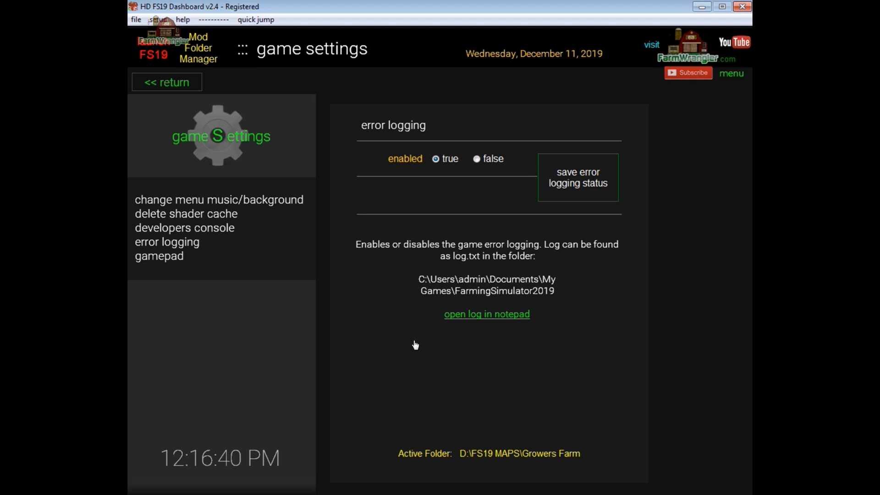
{"action": "mouse_move", "coordinate": [488, 319]}
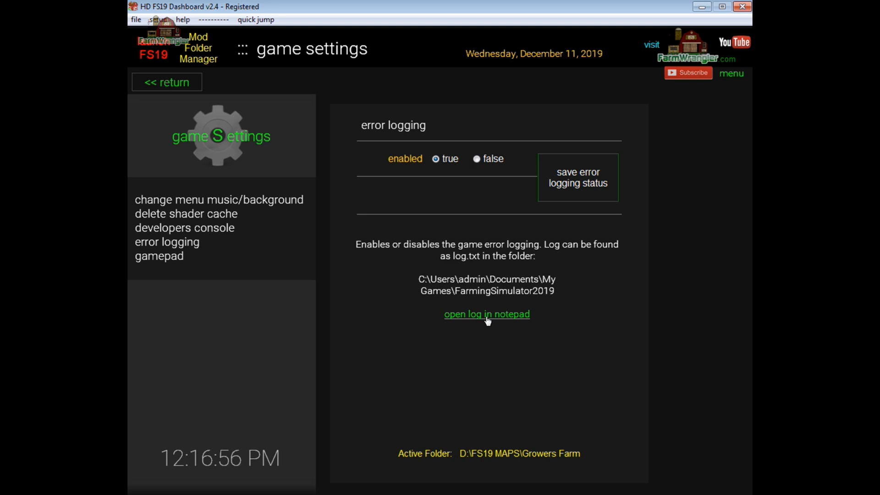
{"action": "mouse_move", "coordinate": [159, 262]}
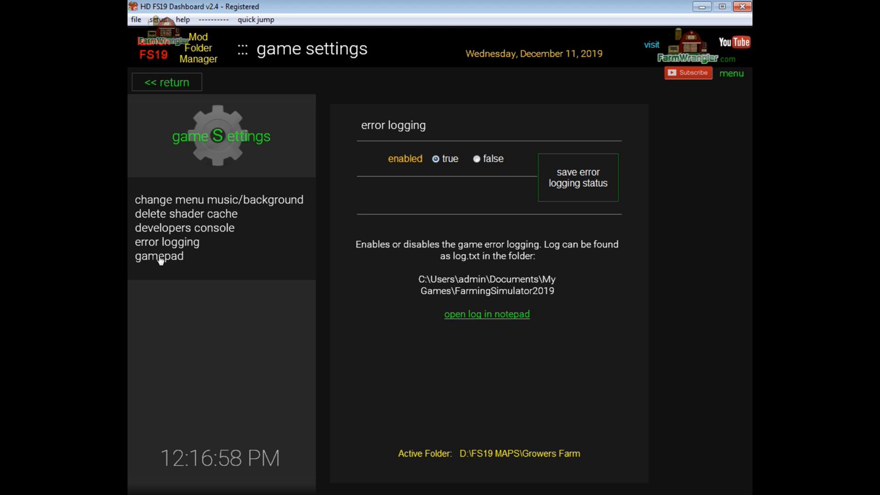
View the gamepad setting, showing gamepad use enabled as true
{"action": "left_click", "coordinate": [160, 257]}
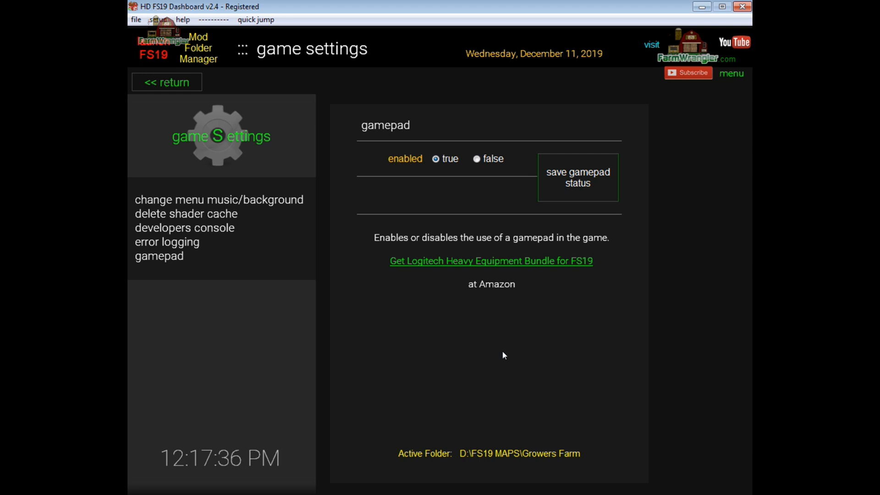
{"action": "mouse_move", "coordinate": [534, 276]}
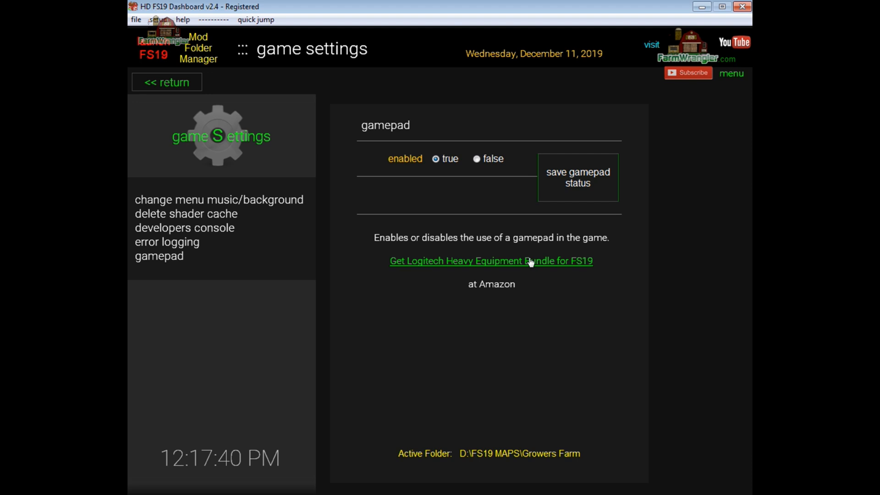
{"action": "mouse_move", "coordinate": [407, 360]}
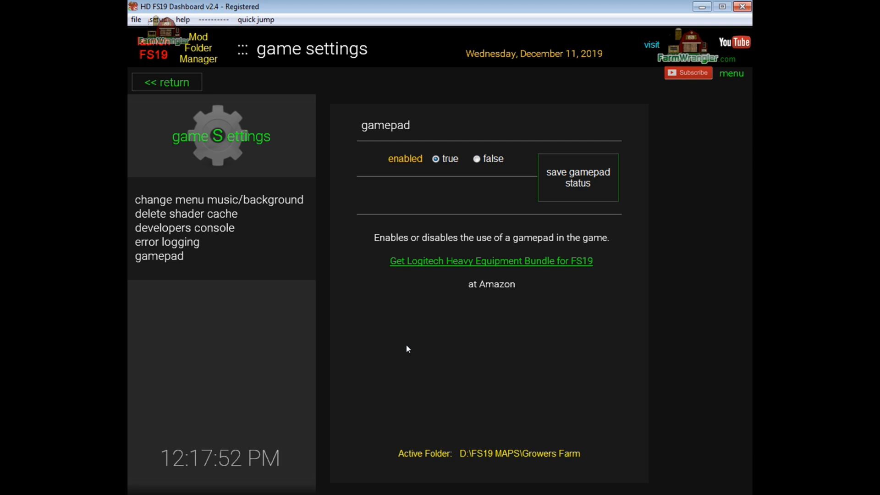
{"action": "mouse_move", "coordinate": [488, 344]}
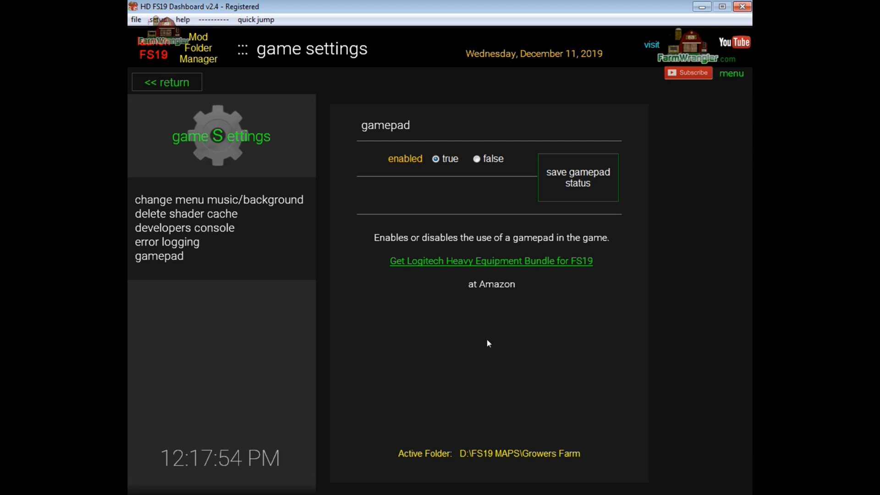
{"action": "mouse_move", "coordinate": [464, 365]}
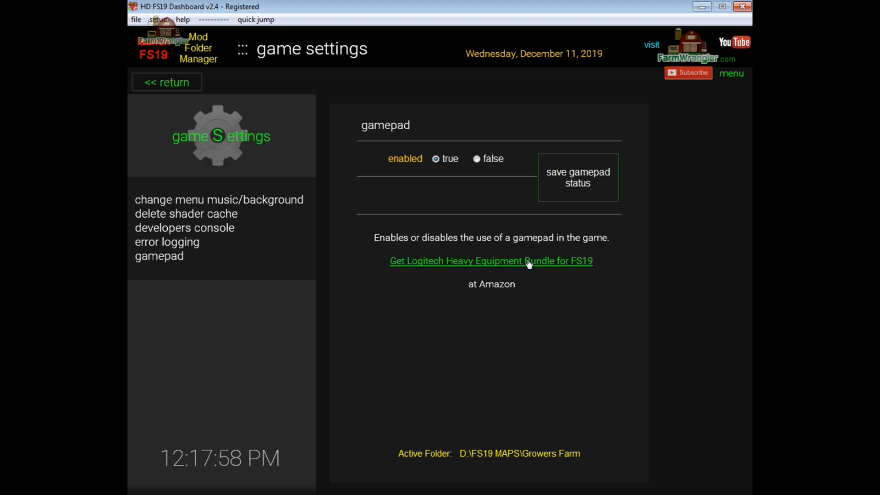
{"action": "mouse_move", "coordinate": [432, 345]}
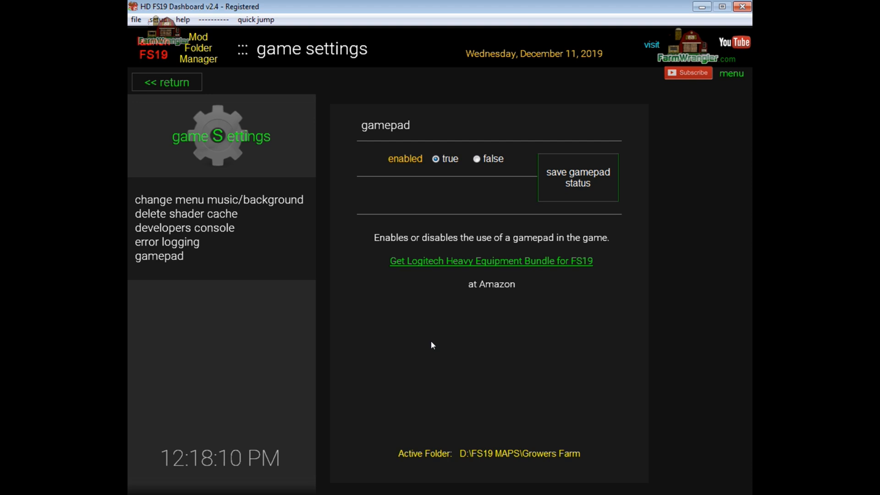
{"action": "mouse_move", "coordinate": [403, 418]}
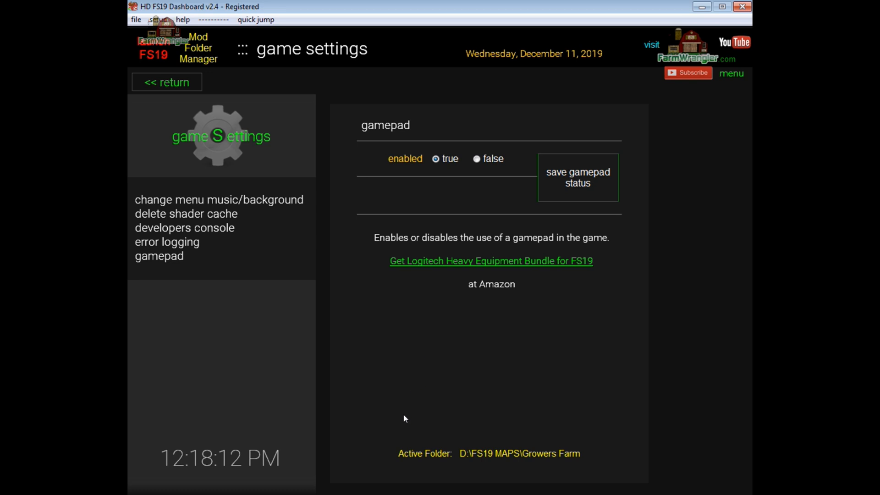